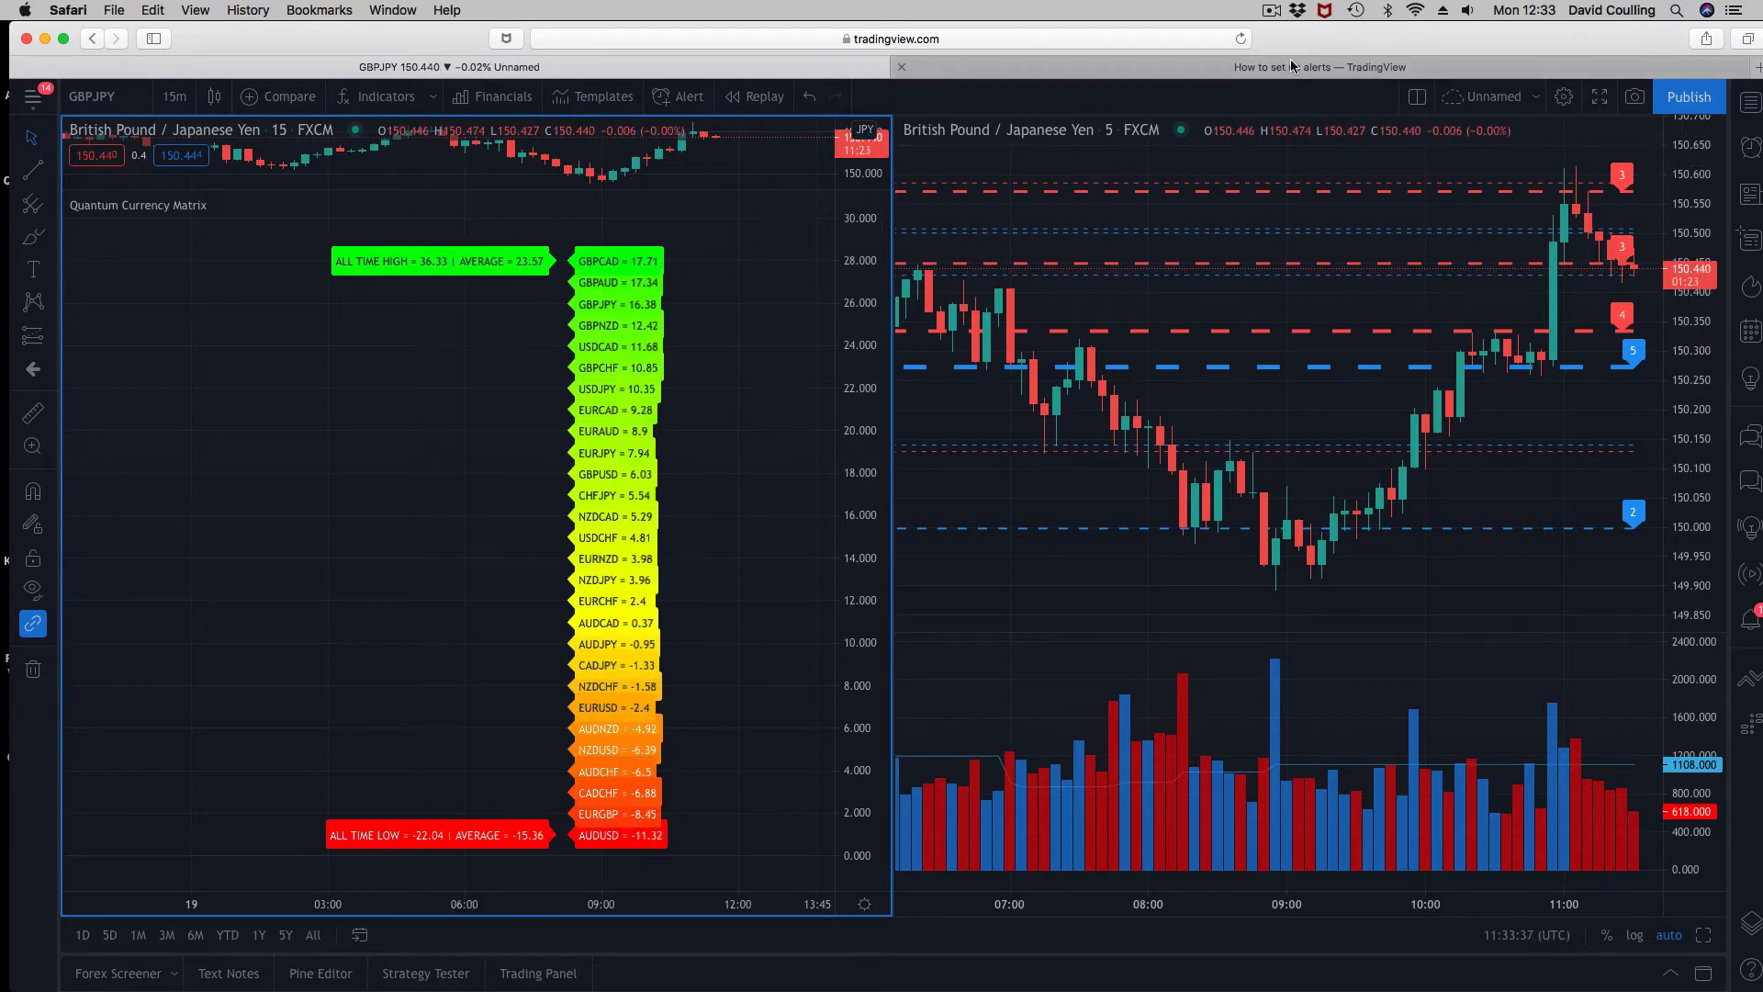
- Switch to the 'How to set up alerts — TradingView' help article tab
left_click(1319, 66)
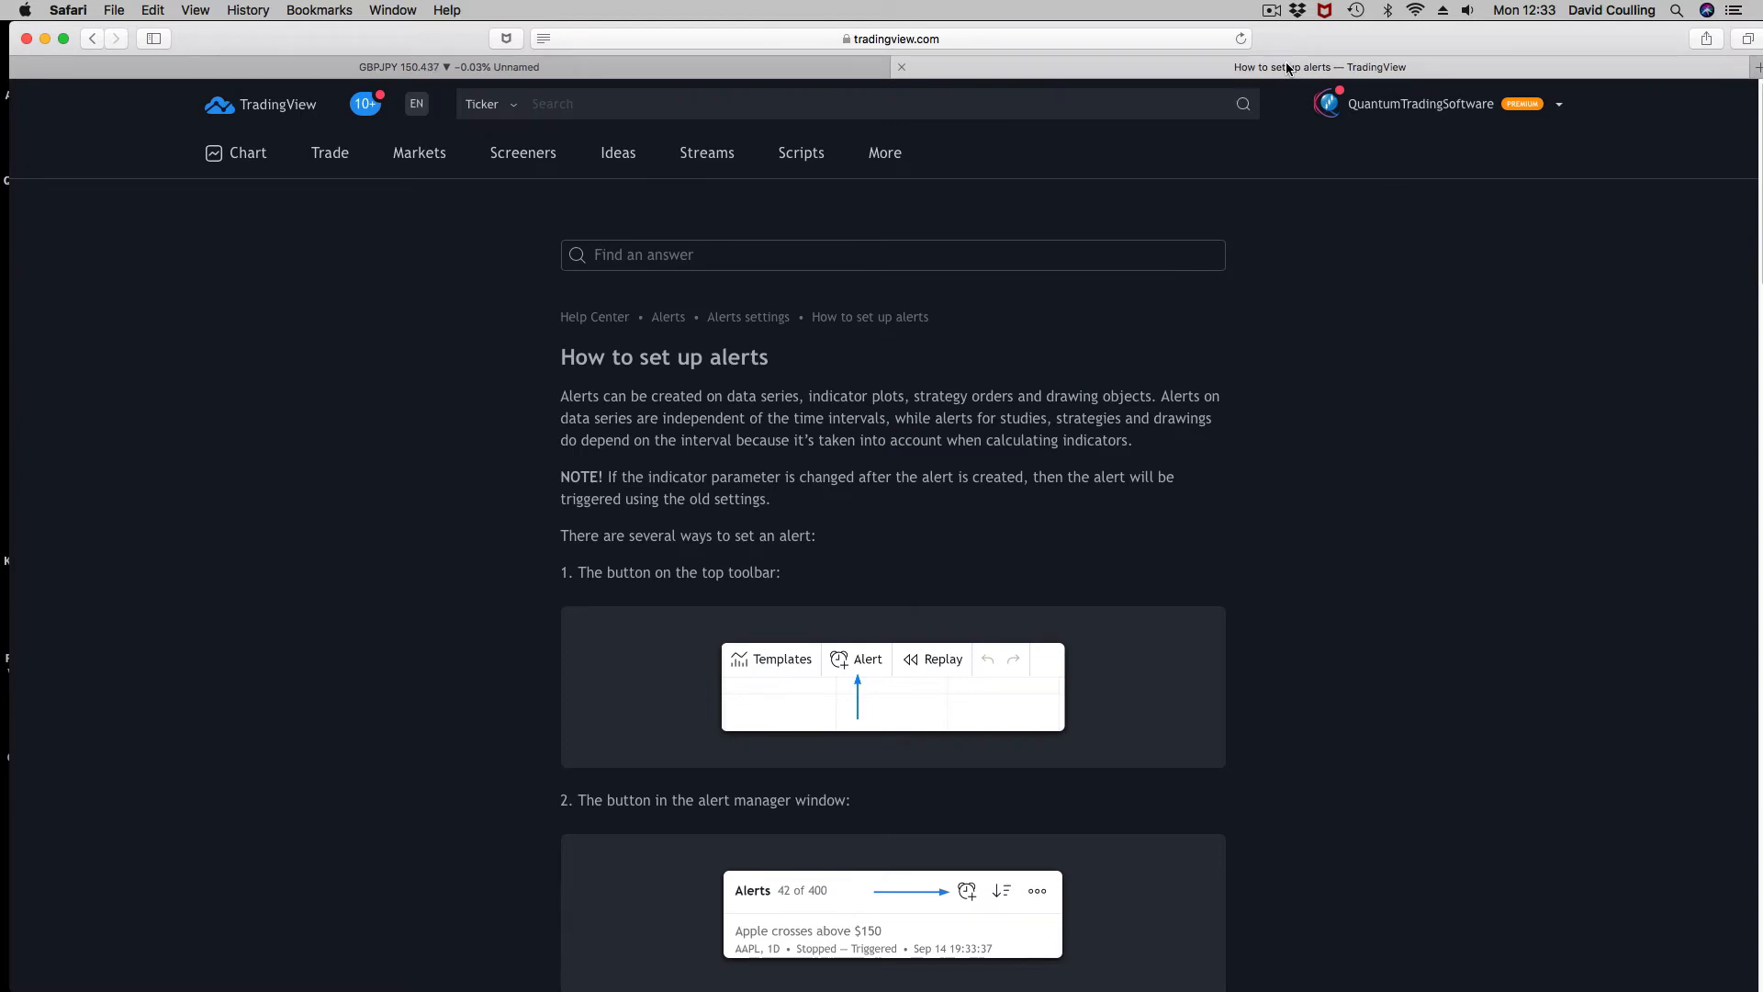
- Scroll through the help article's alert methods: toolbar, alert manager, right-click menu, drawing panel
scroll("down", 3)
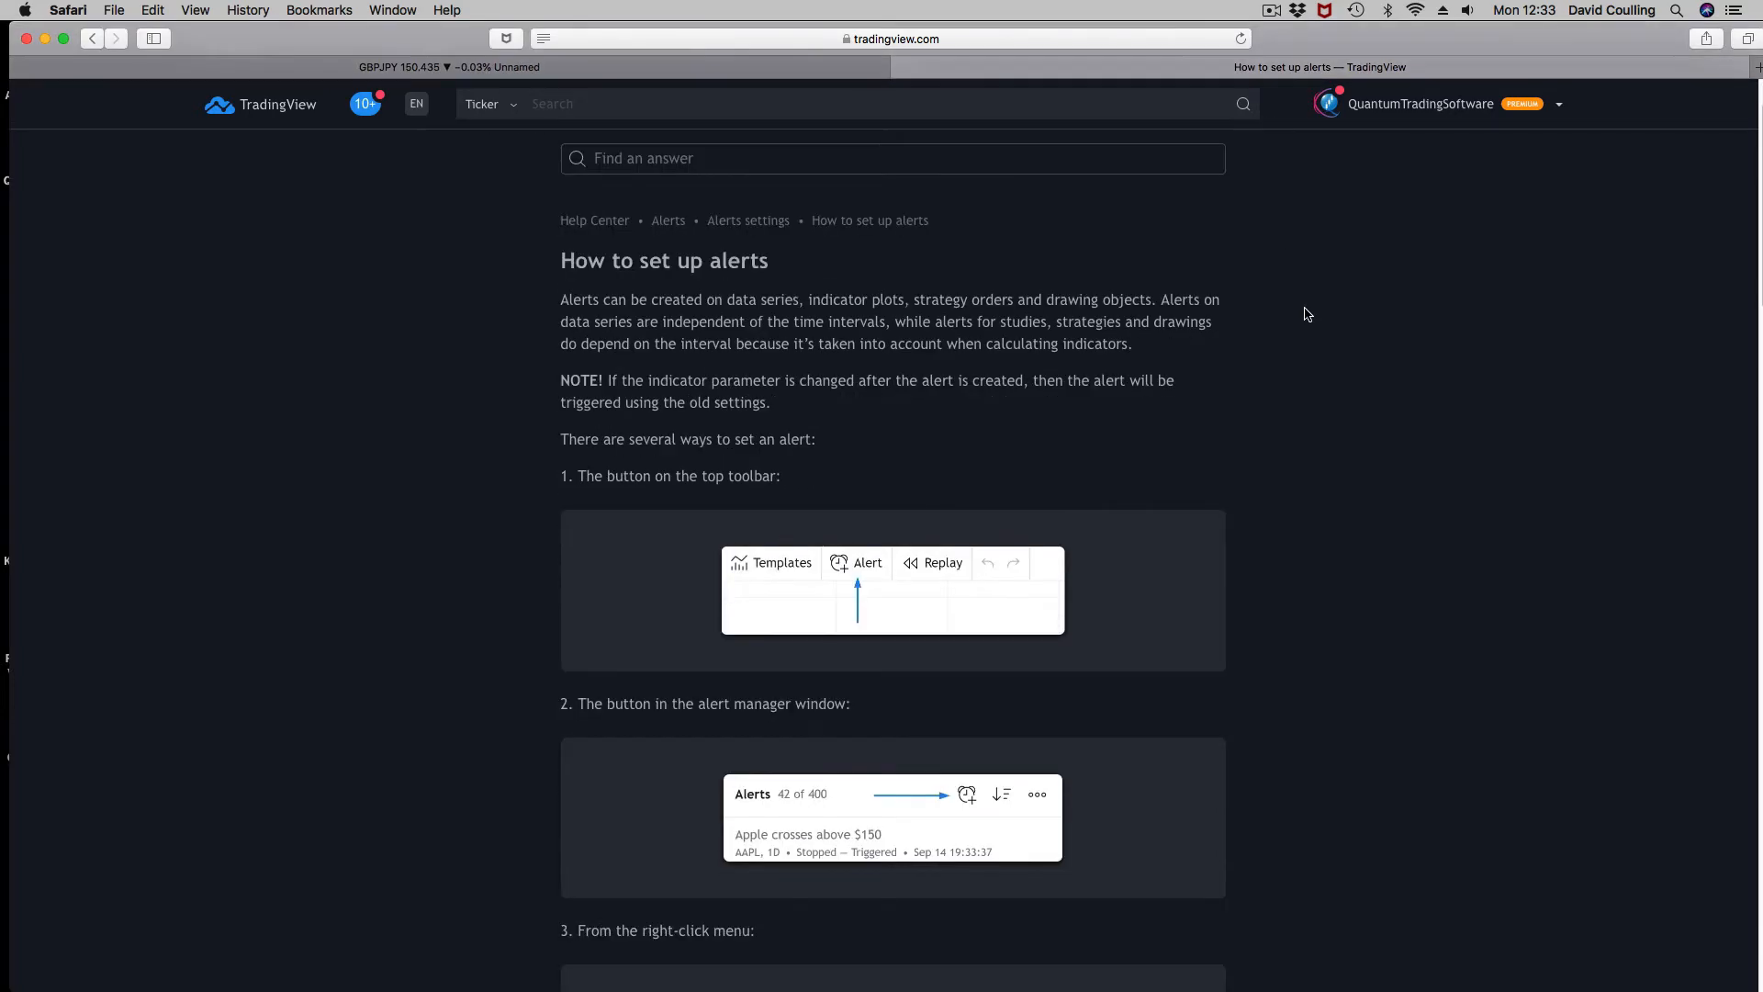
scroll("down", 3)
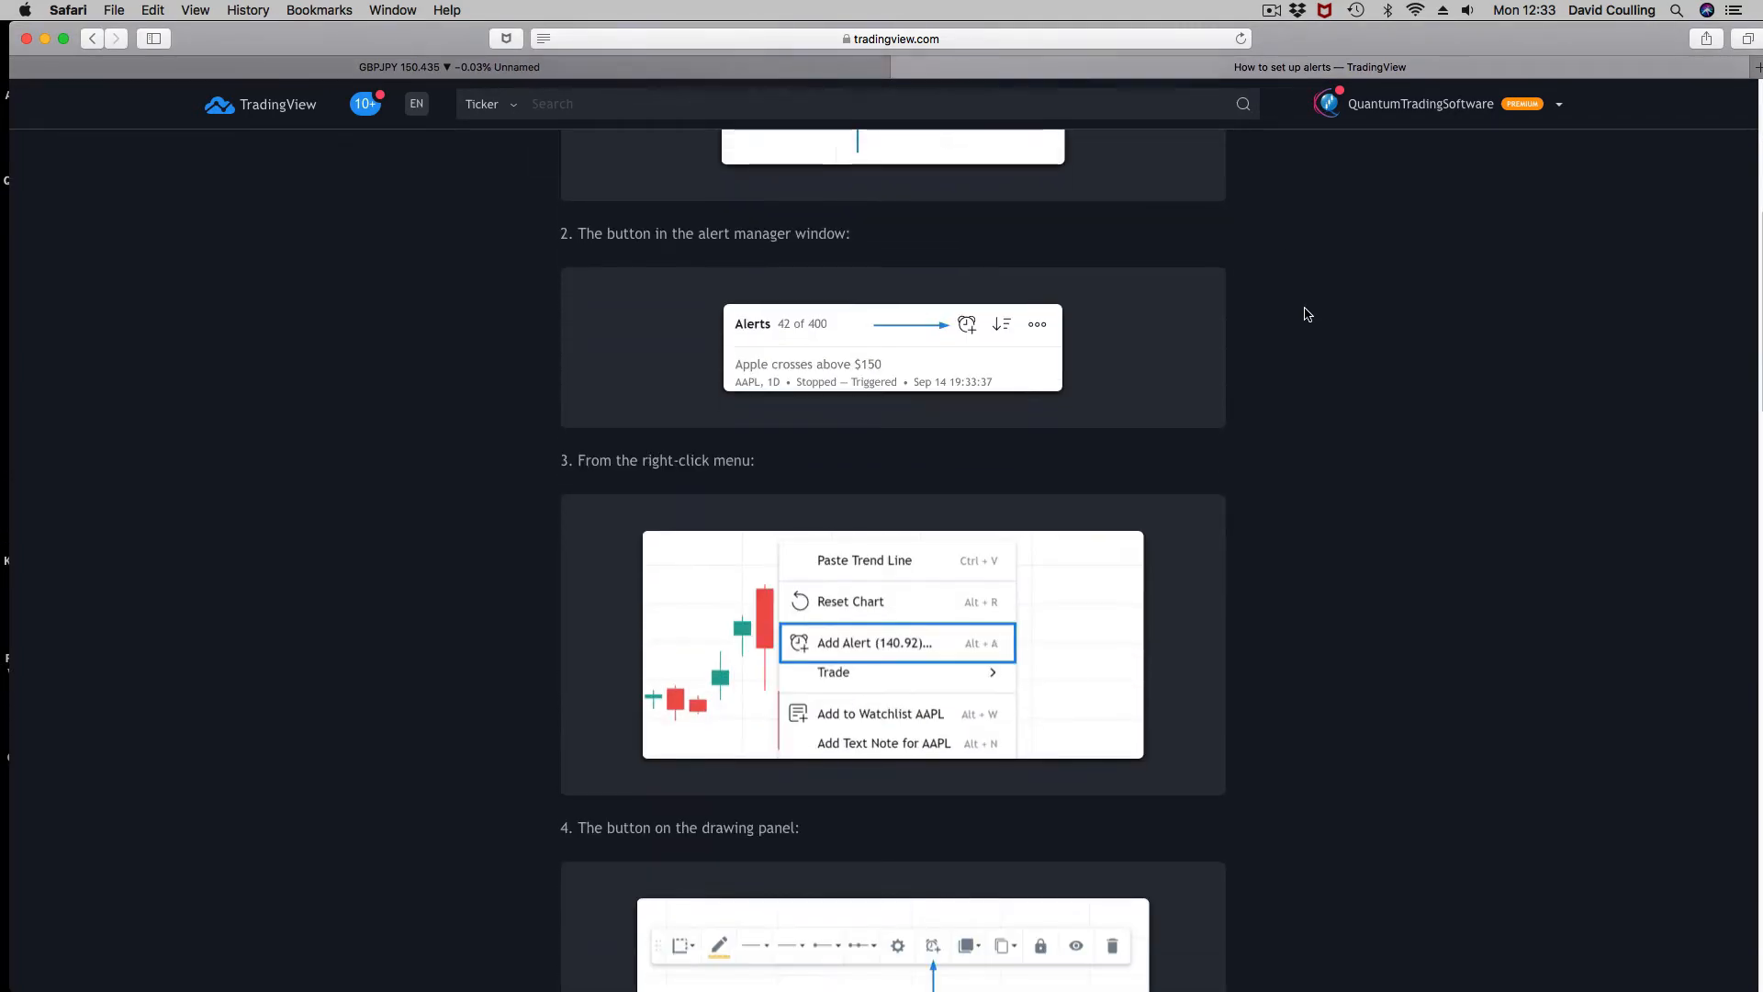
scroll("up", 3)
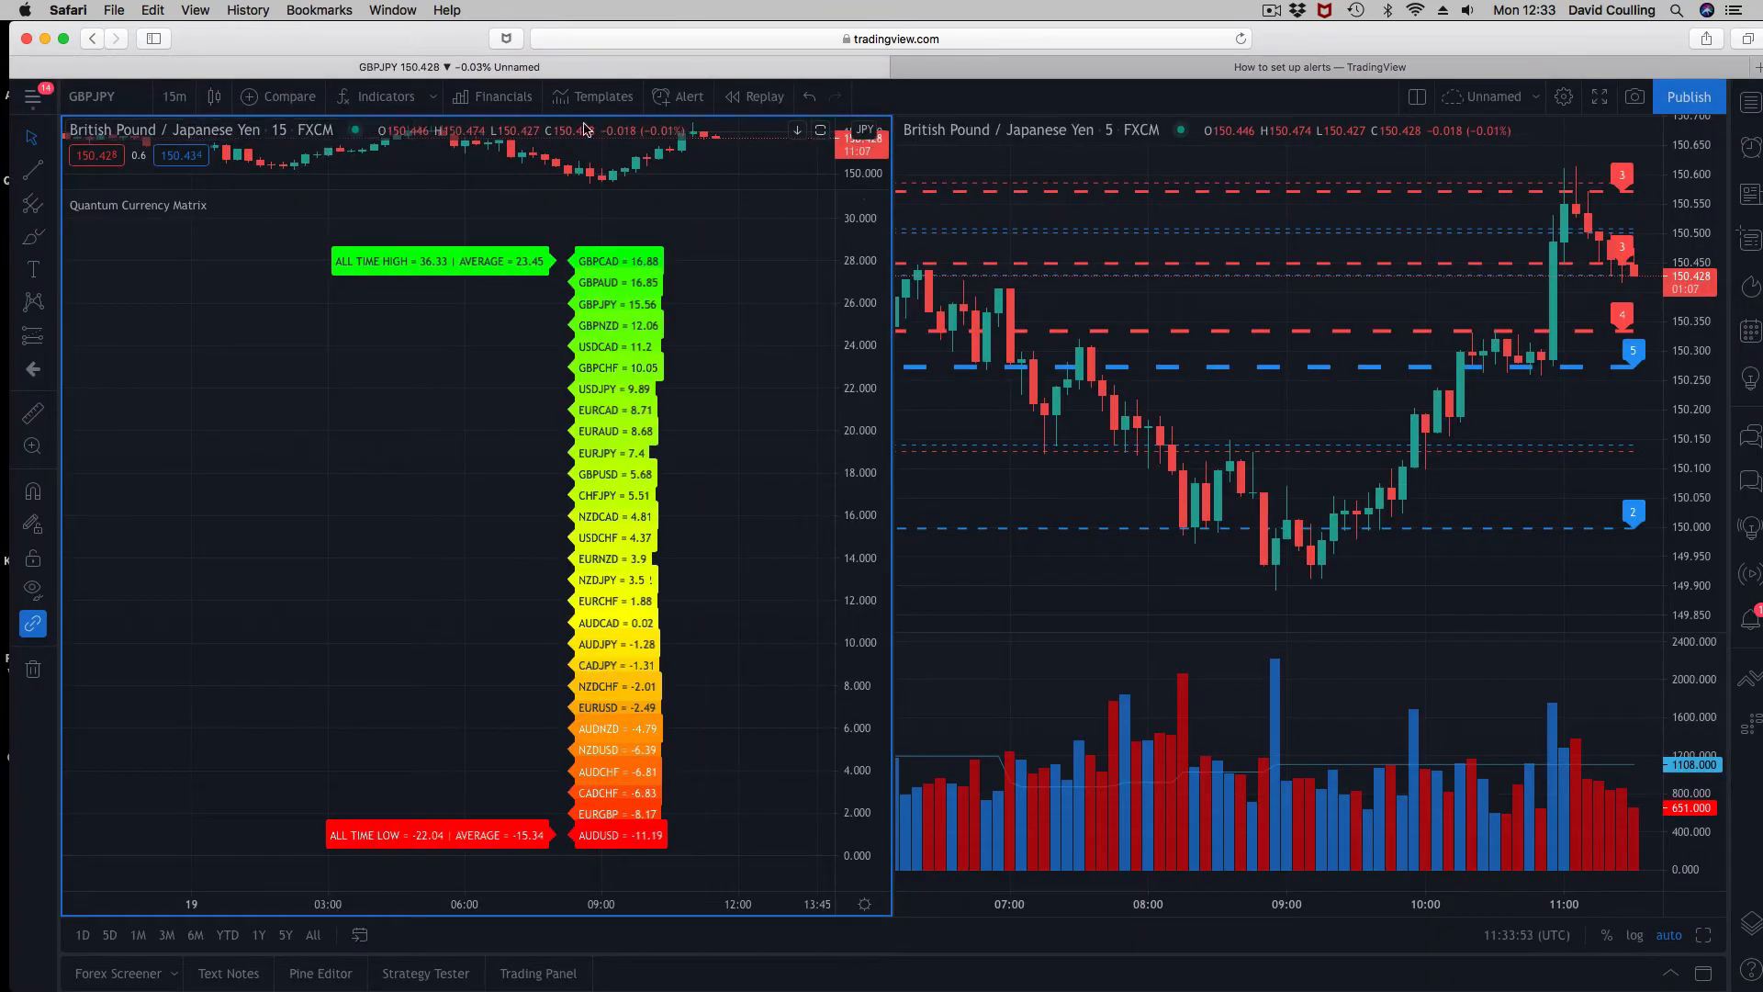
mouse_move(679, 101)
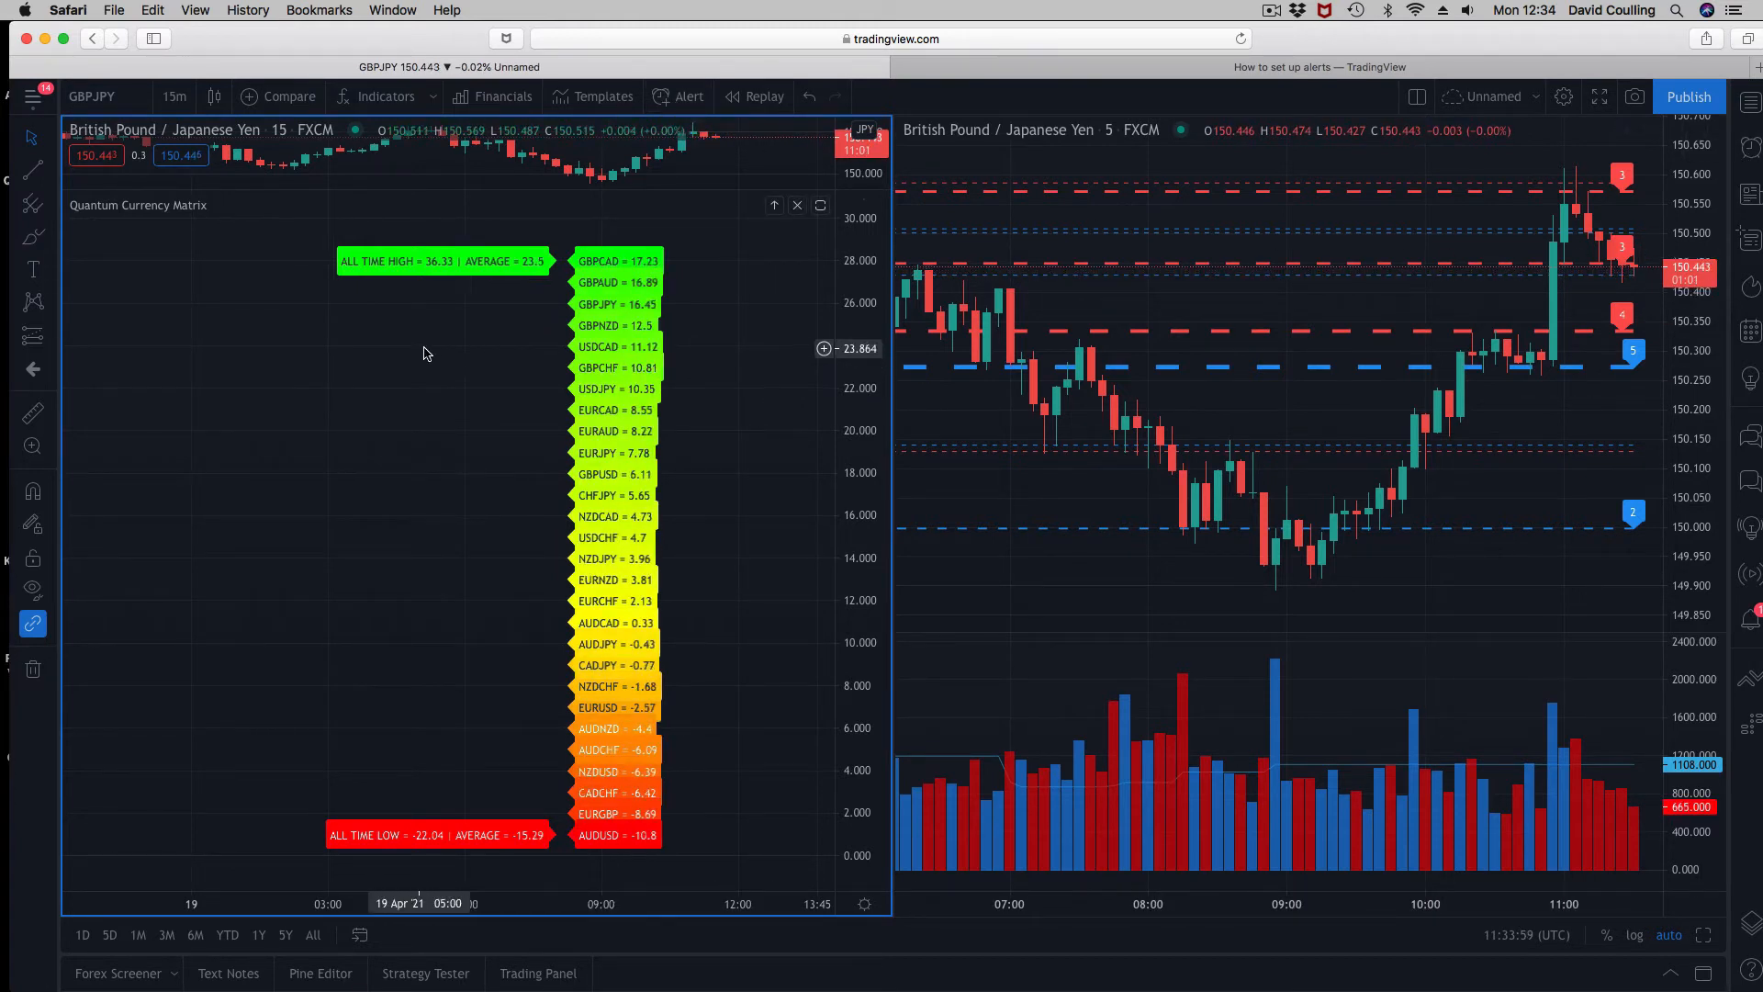
- Bring up the Quantum Currency Matrix pane's context menu to add a GBPJPY 15m alert
right_click(426, 349)
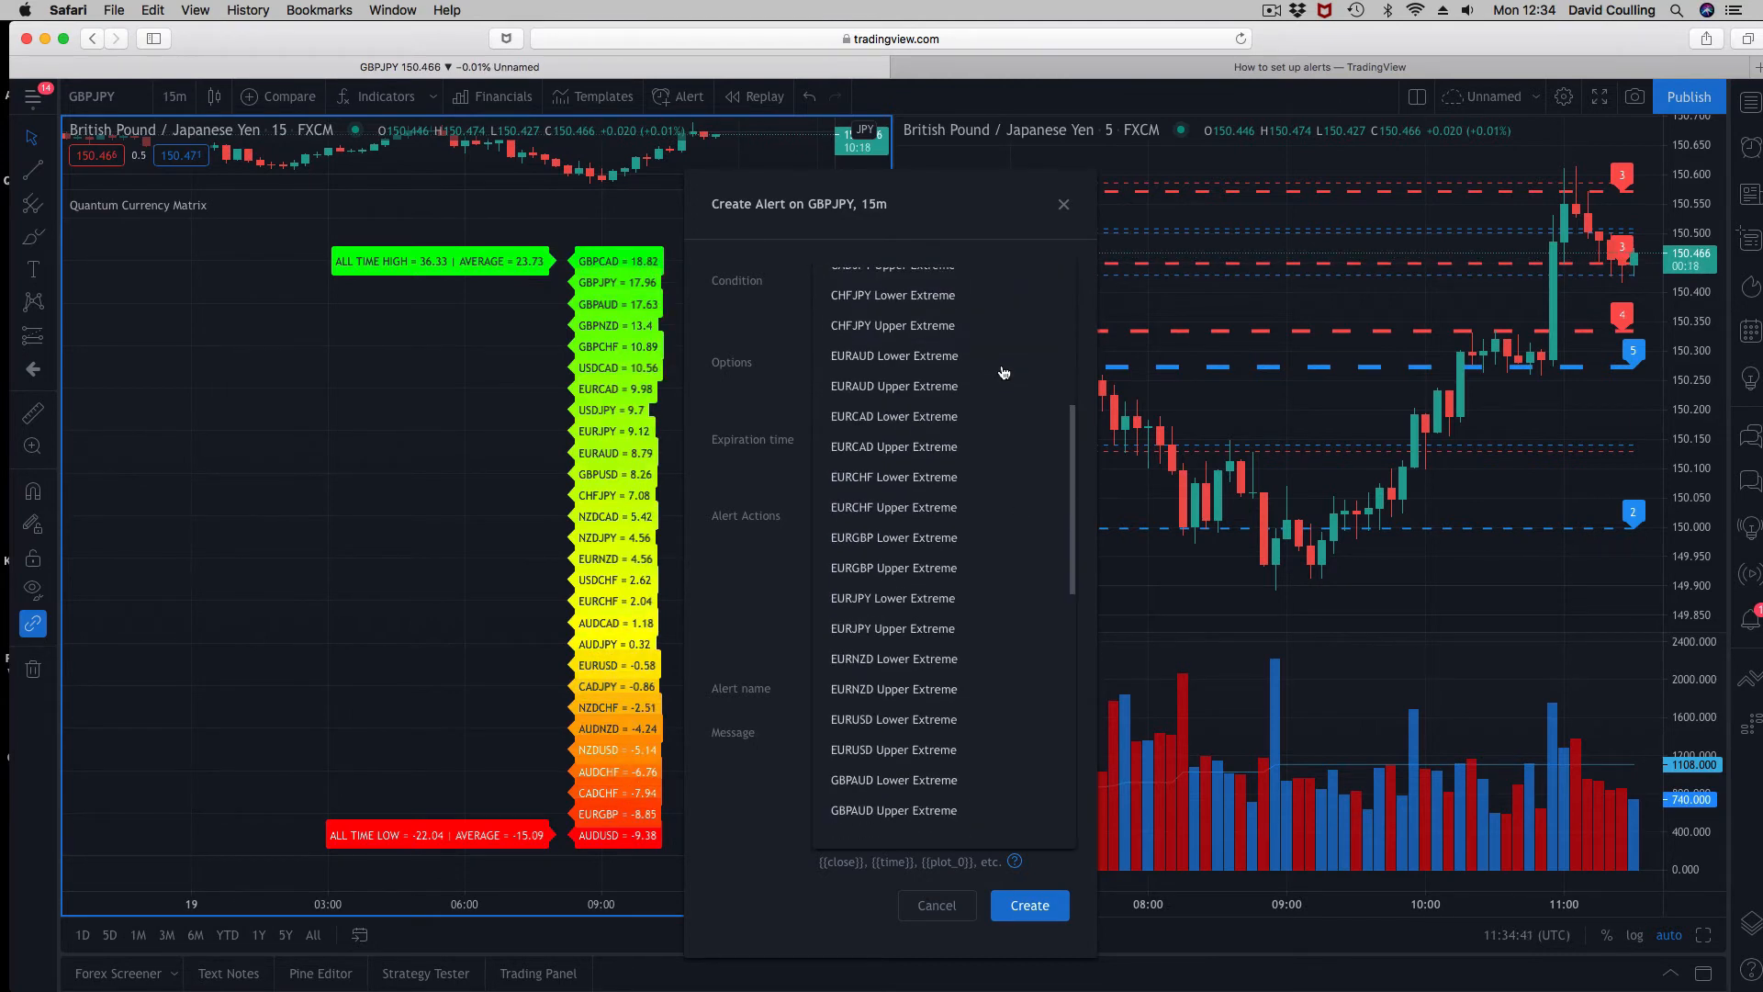
- Choose AUDCAD Lower Extreme as the condition and show more alert actions, including play sound
scroll("up", 3)
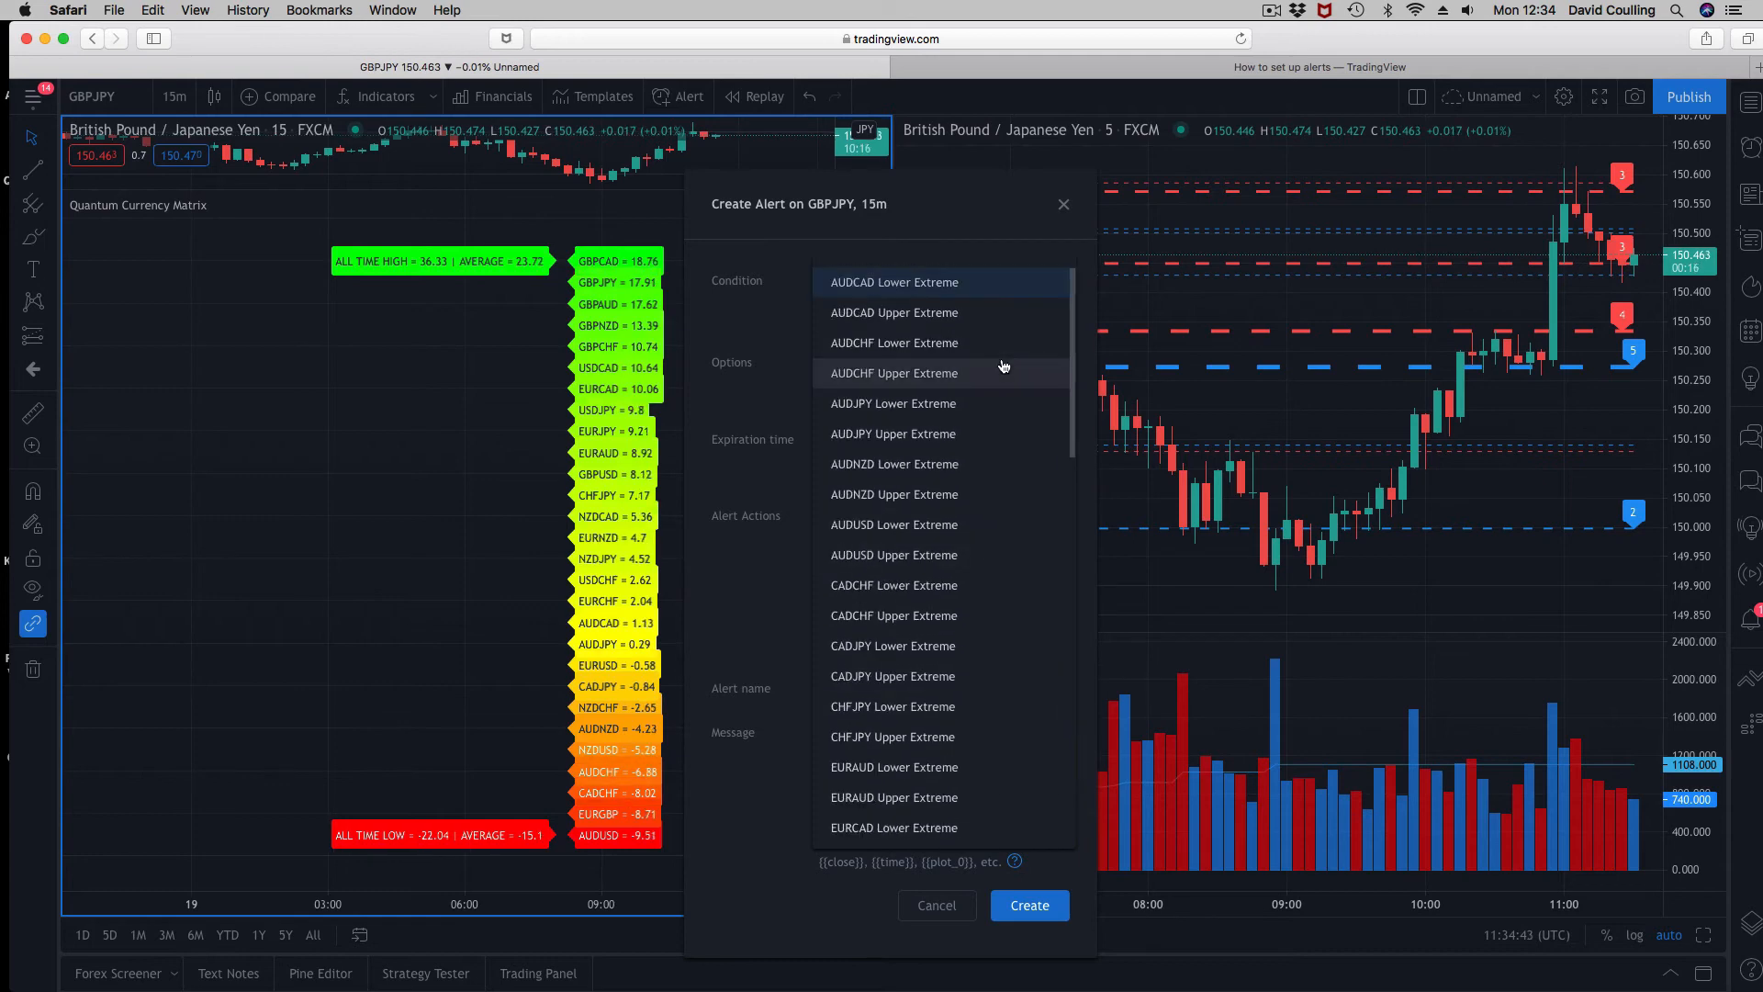
left_click(893, 281)
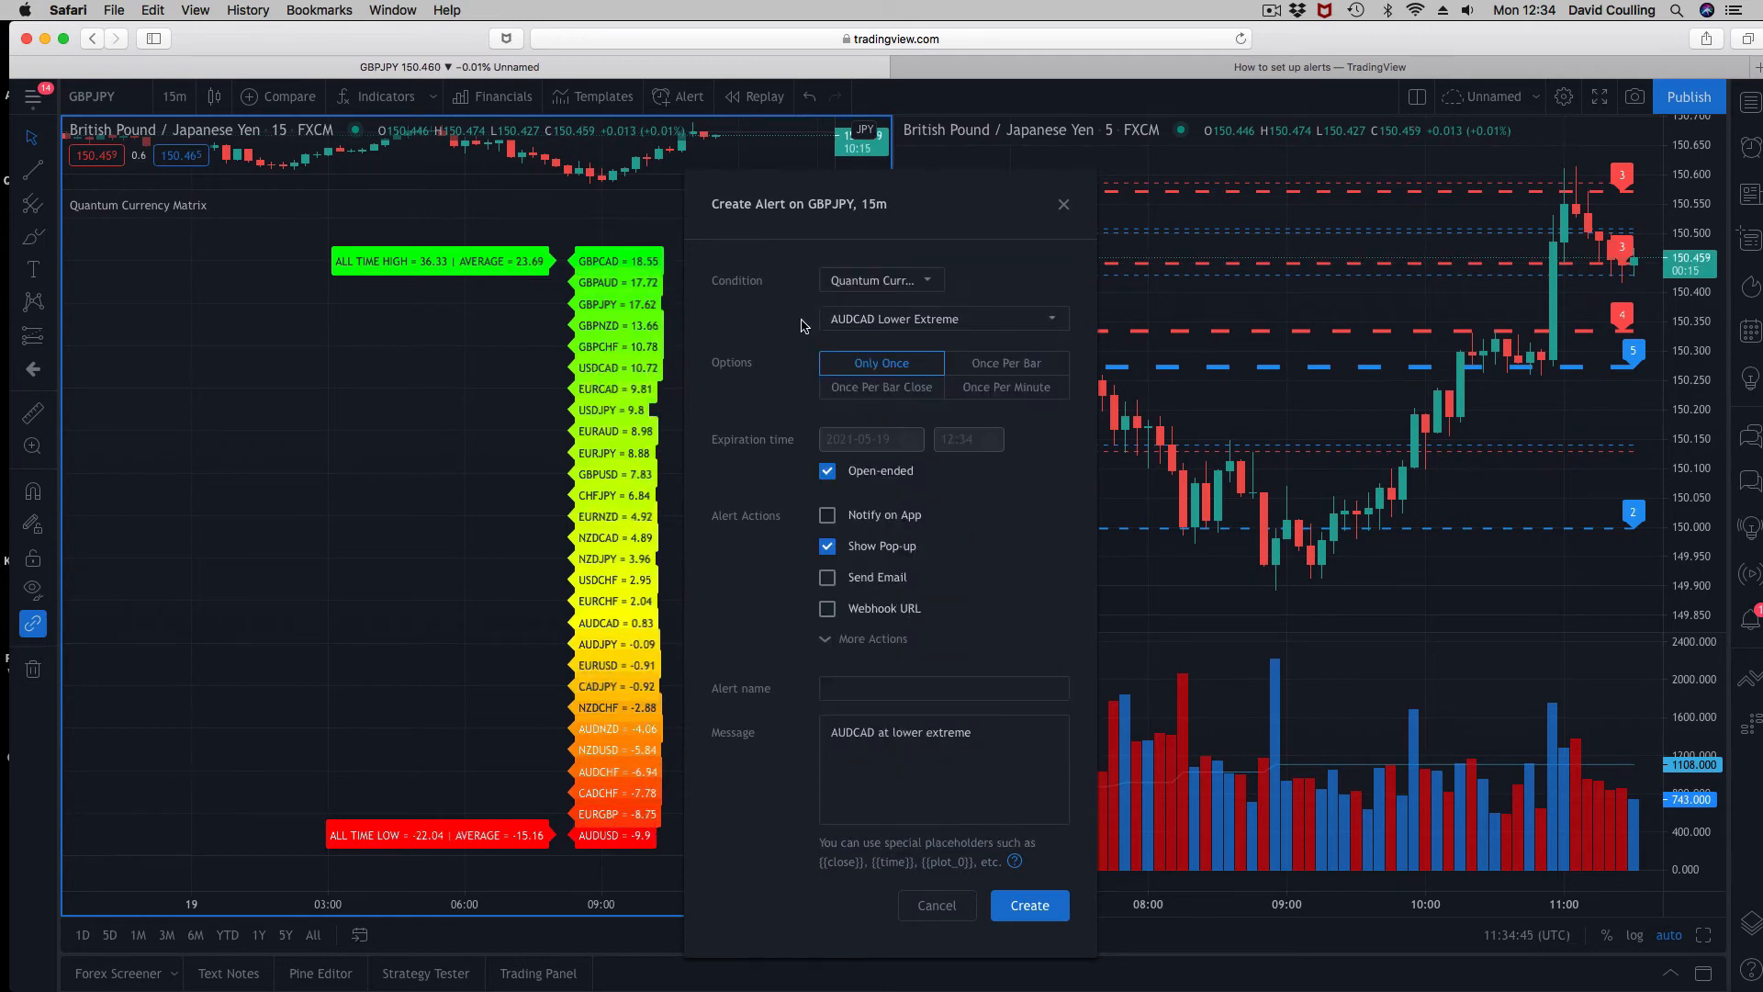
mouse_move(1005, 361)
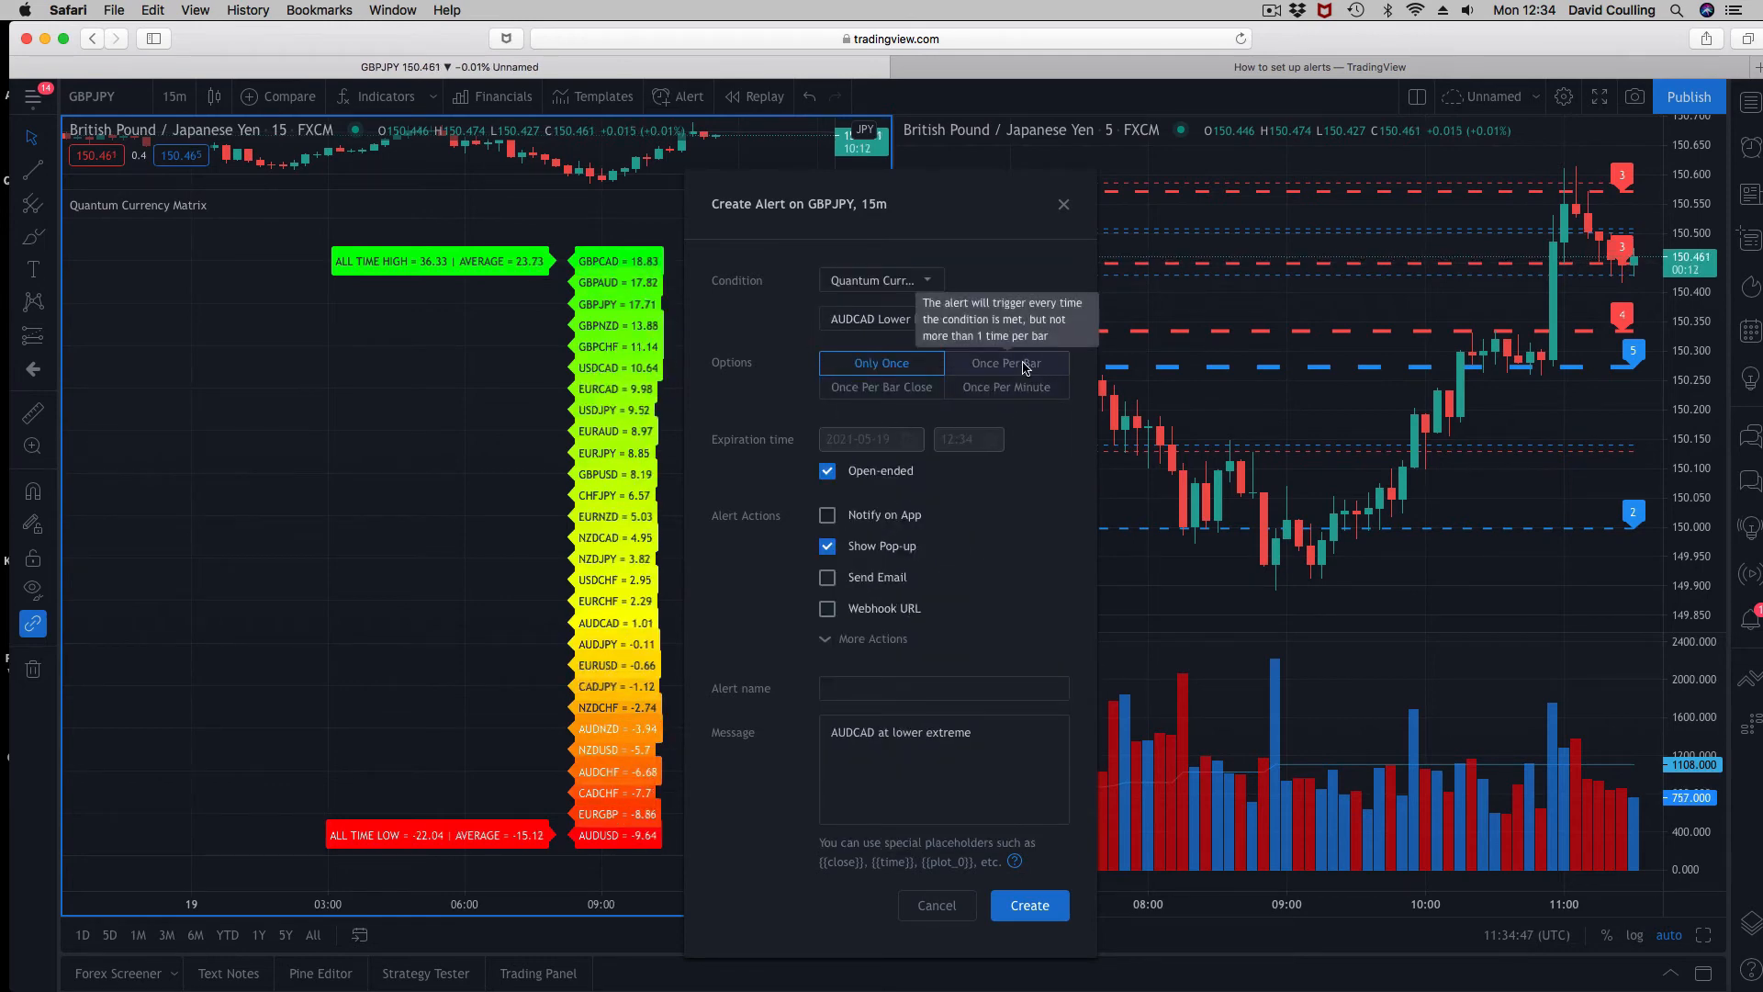
mouse_move(882, 386)
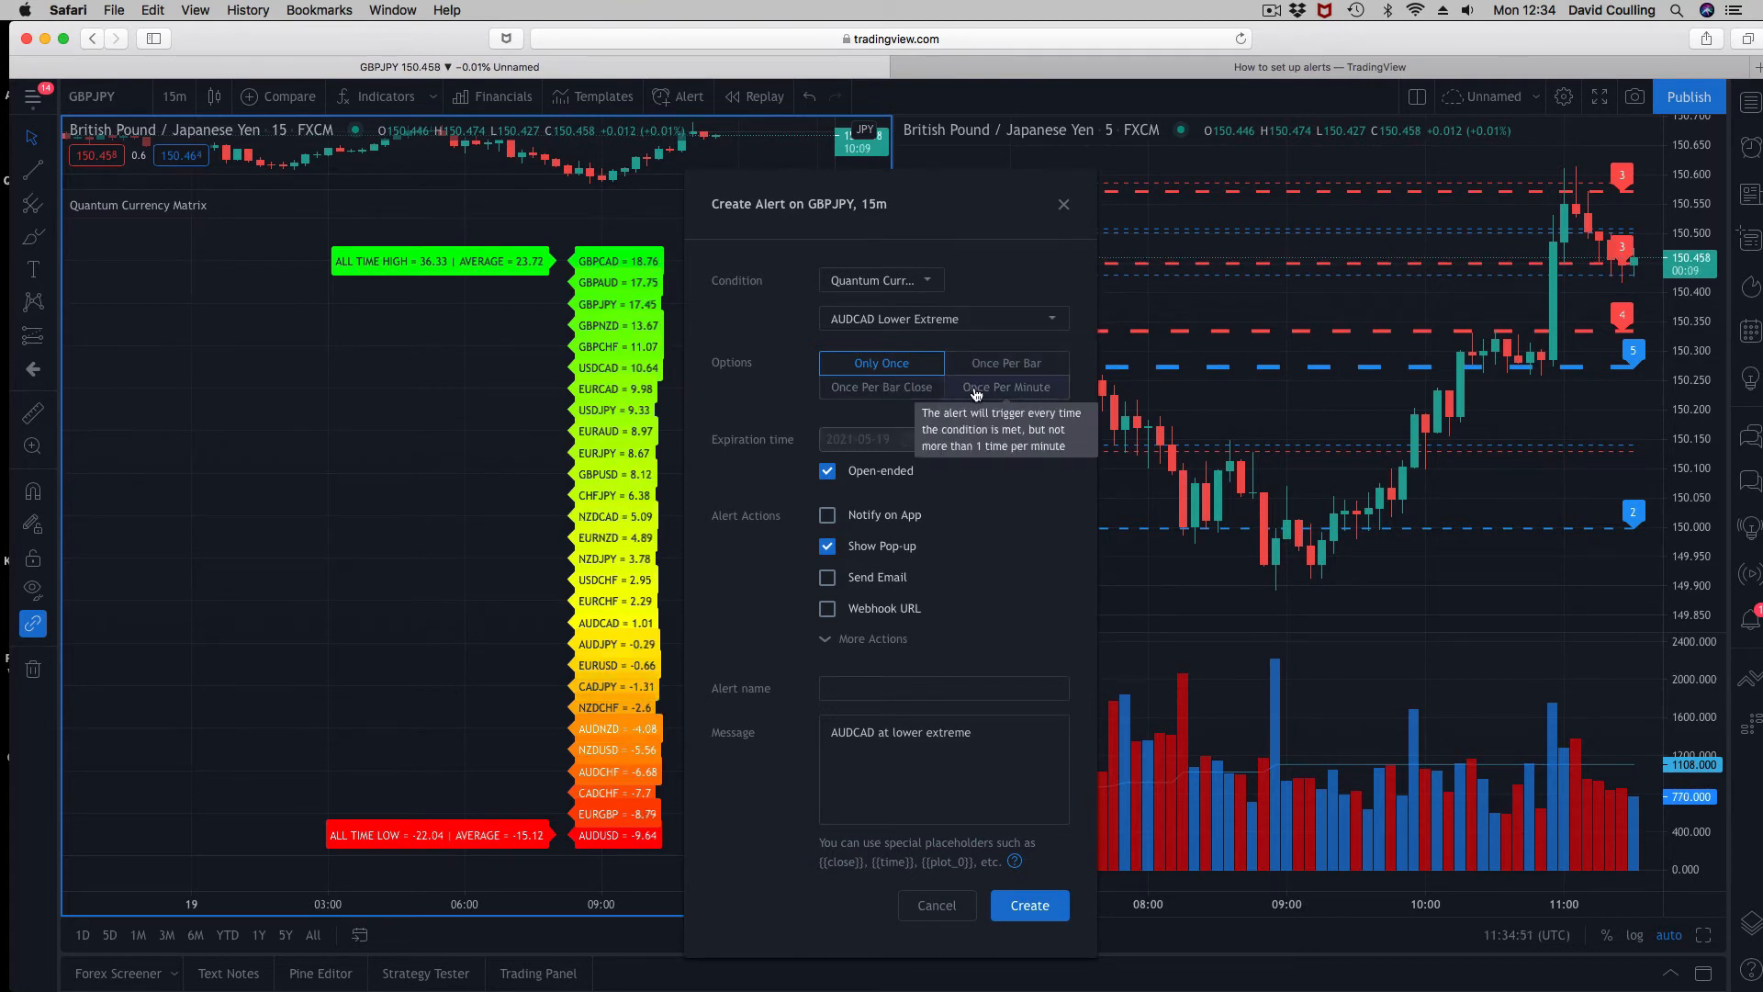
mouse_move(1012, 620)
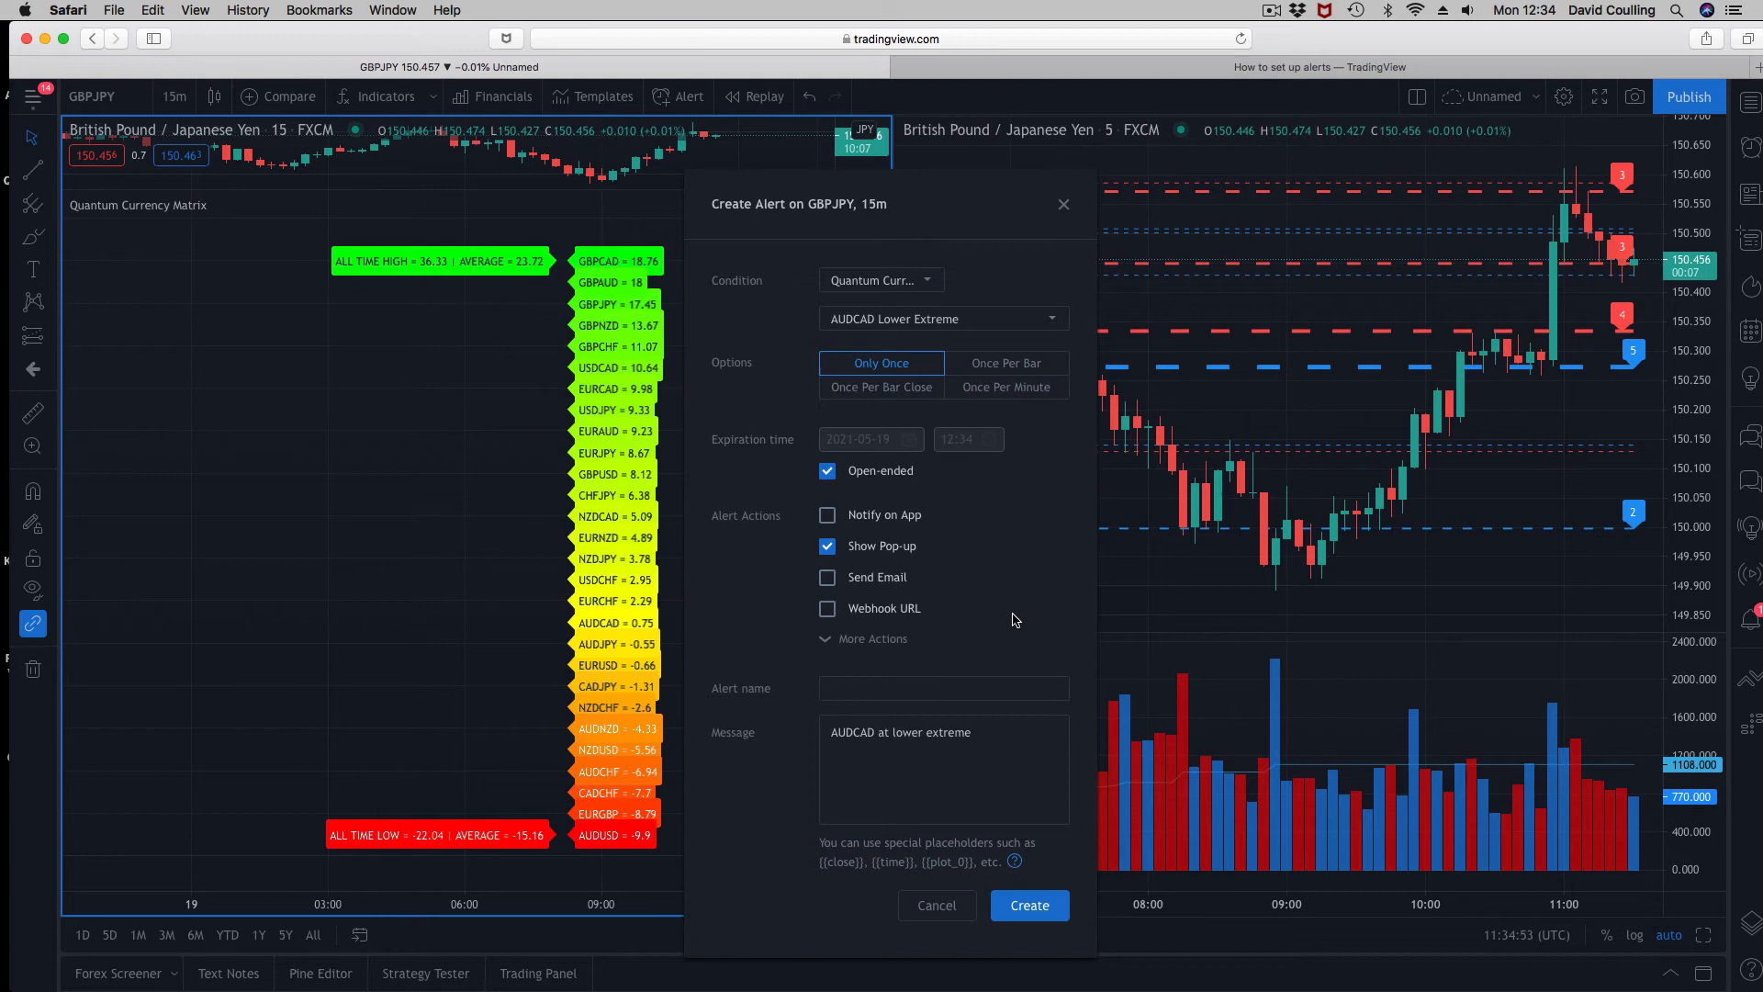
mouse_move(901, 576)
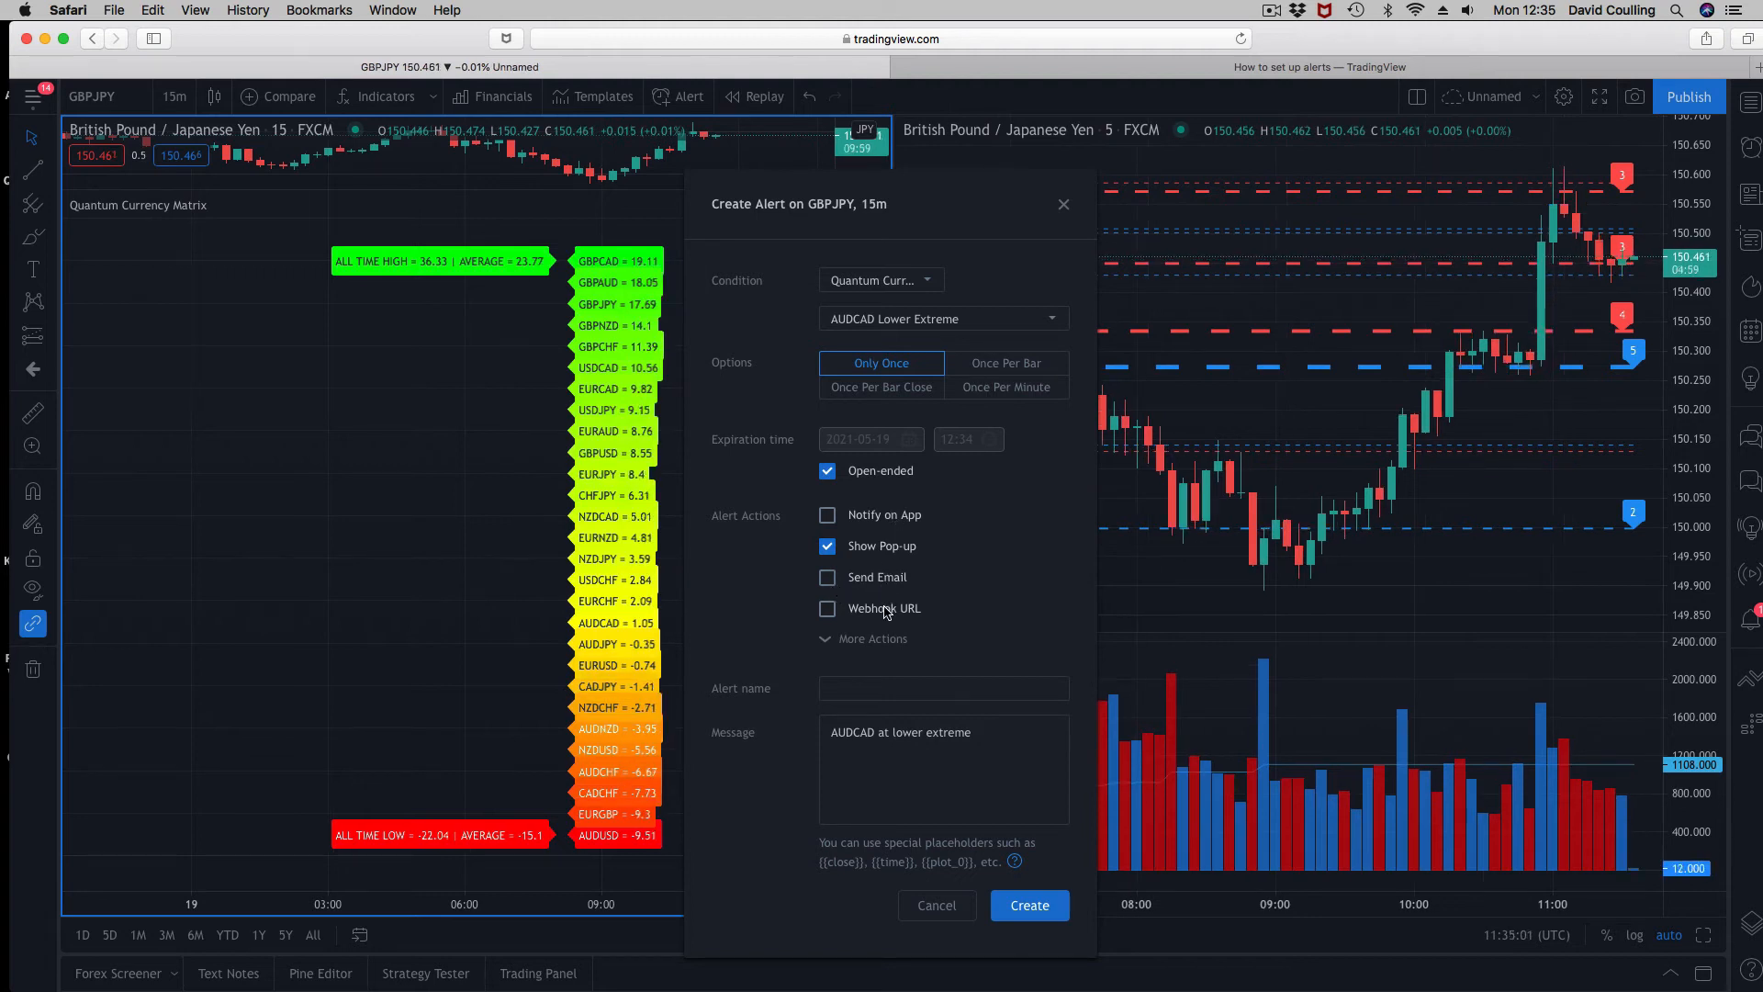
left_click(873, 639)
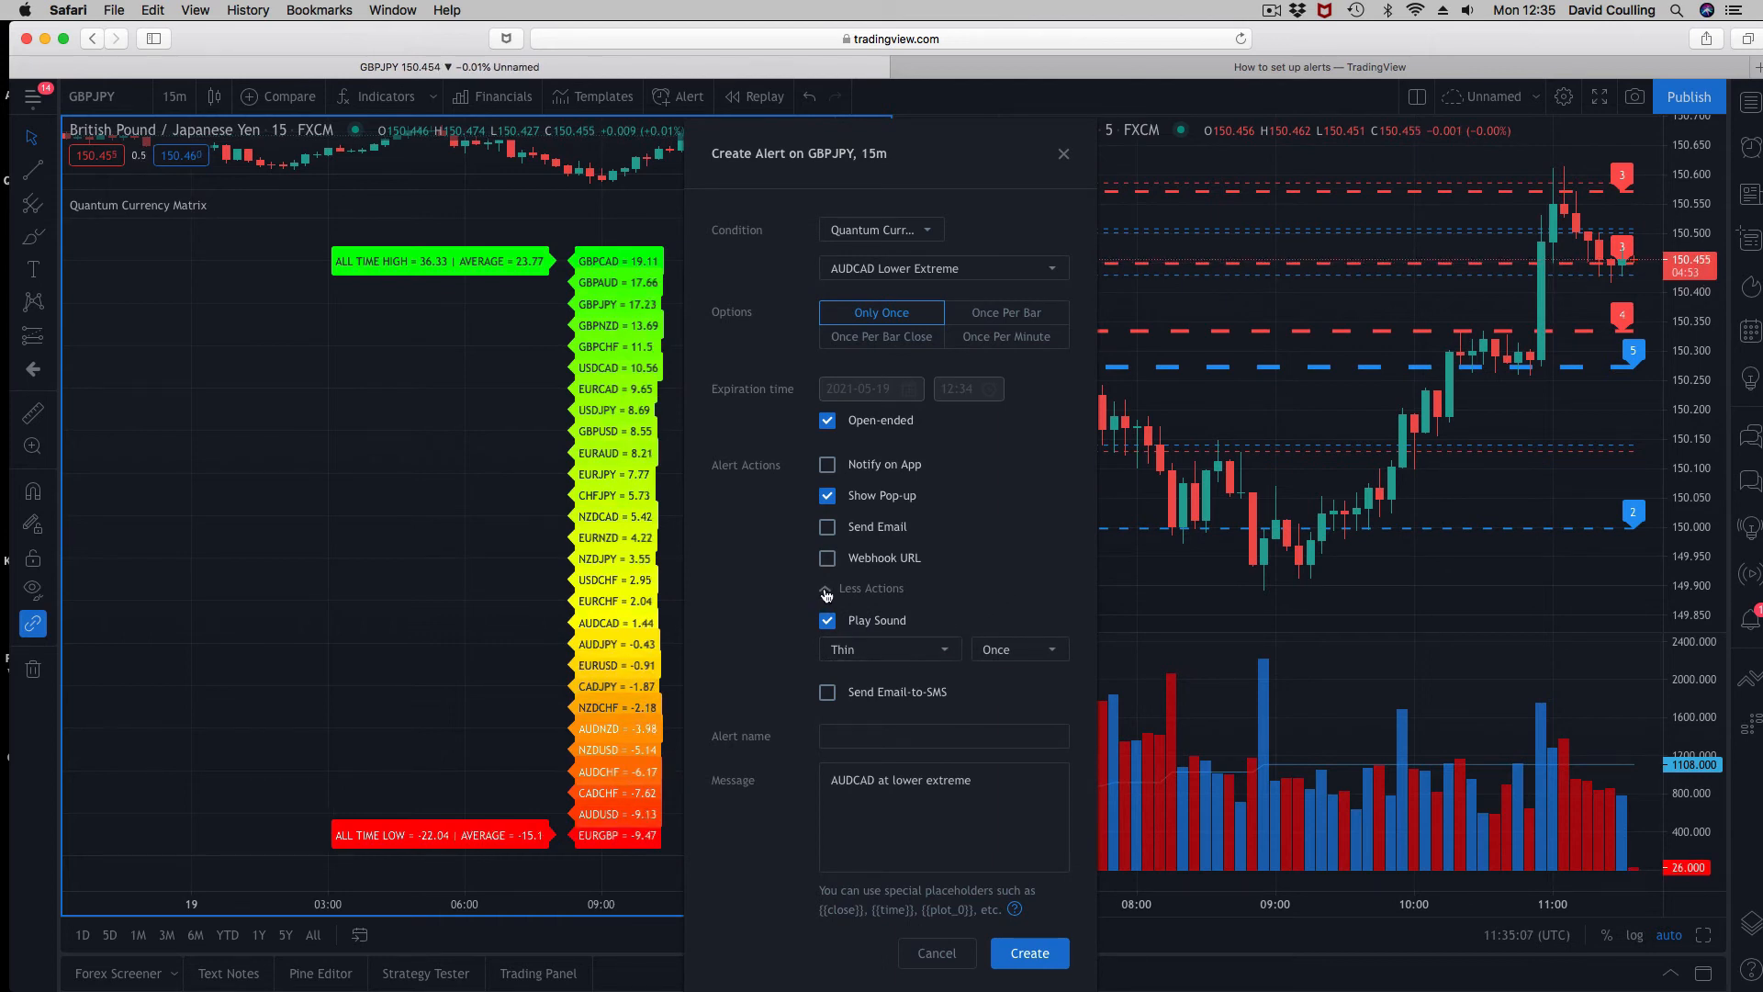
- Collapse the extra alert actions and dismiss the AUDCAD Lower Extreme alert without creating it
left_click(871, 586)
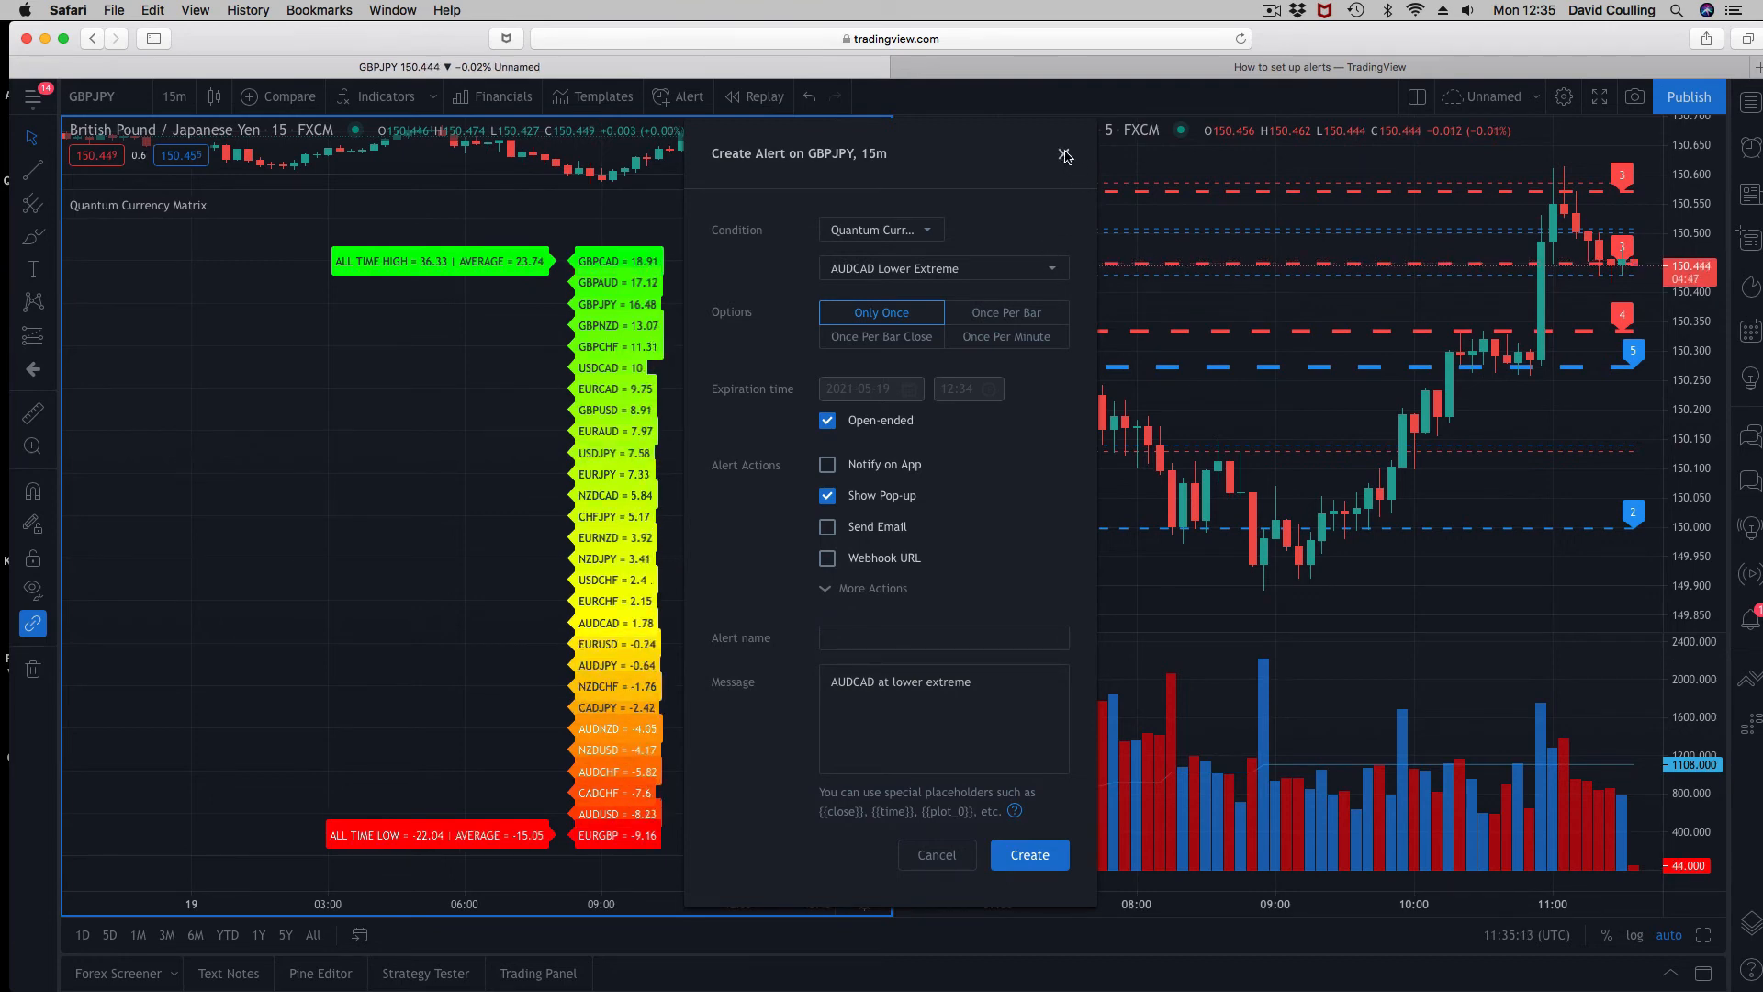
left_click(1066, 154)
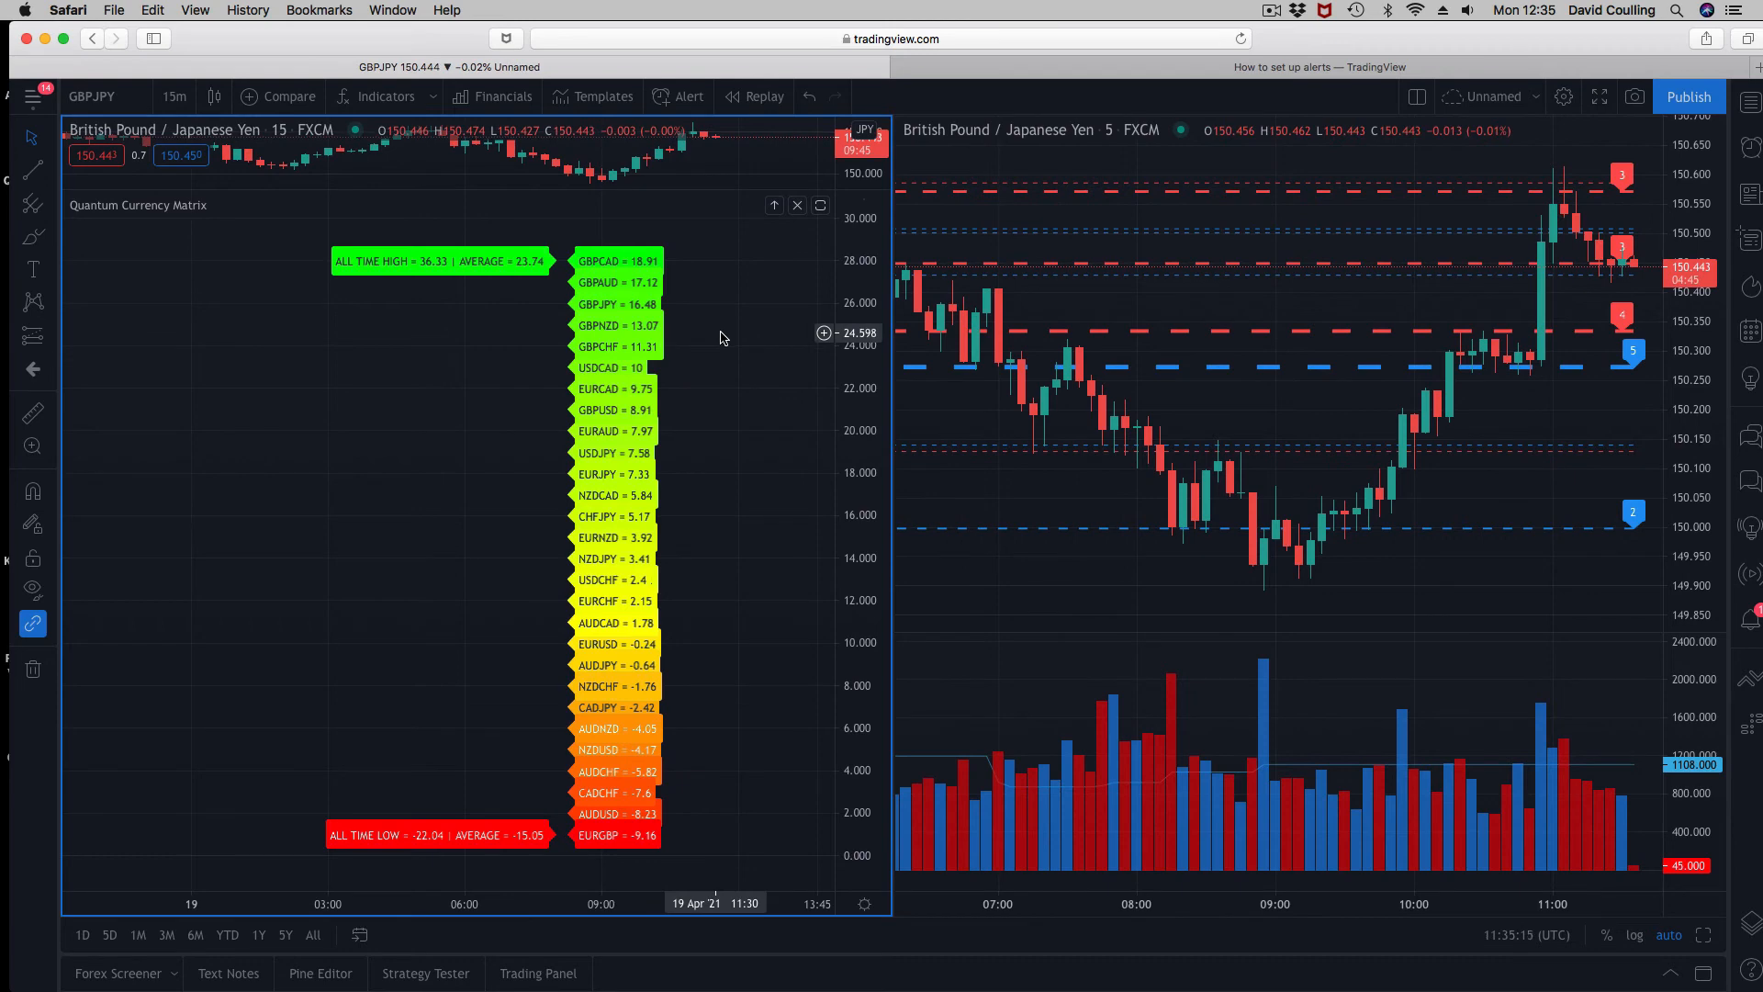